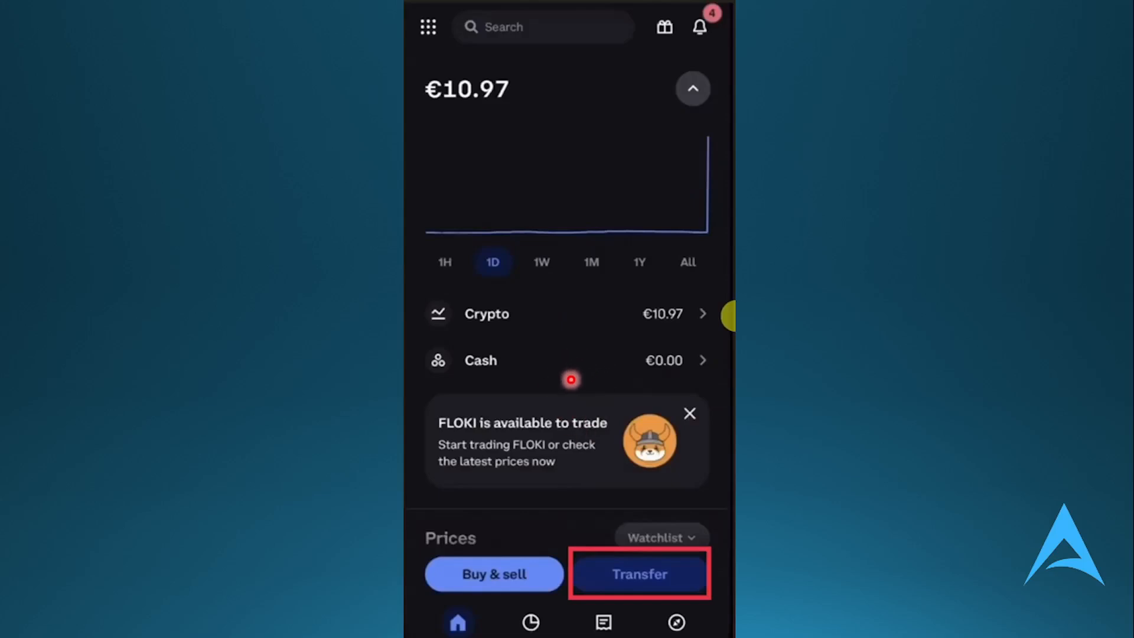
mouse_move(588, 403)
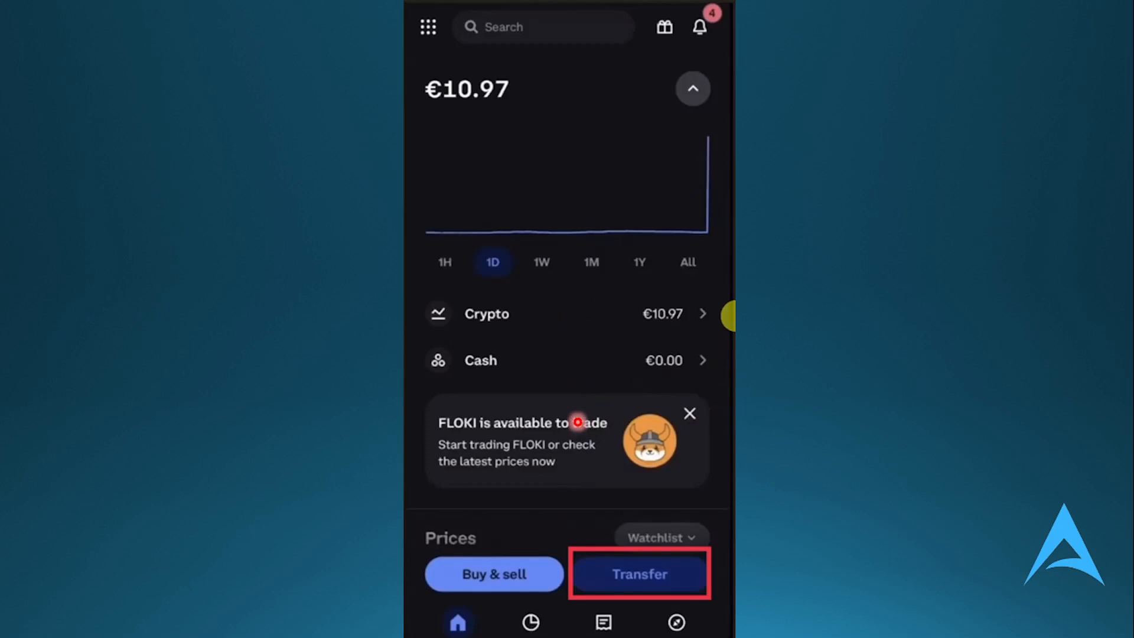
mouse_move(619, 491)
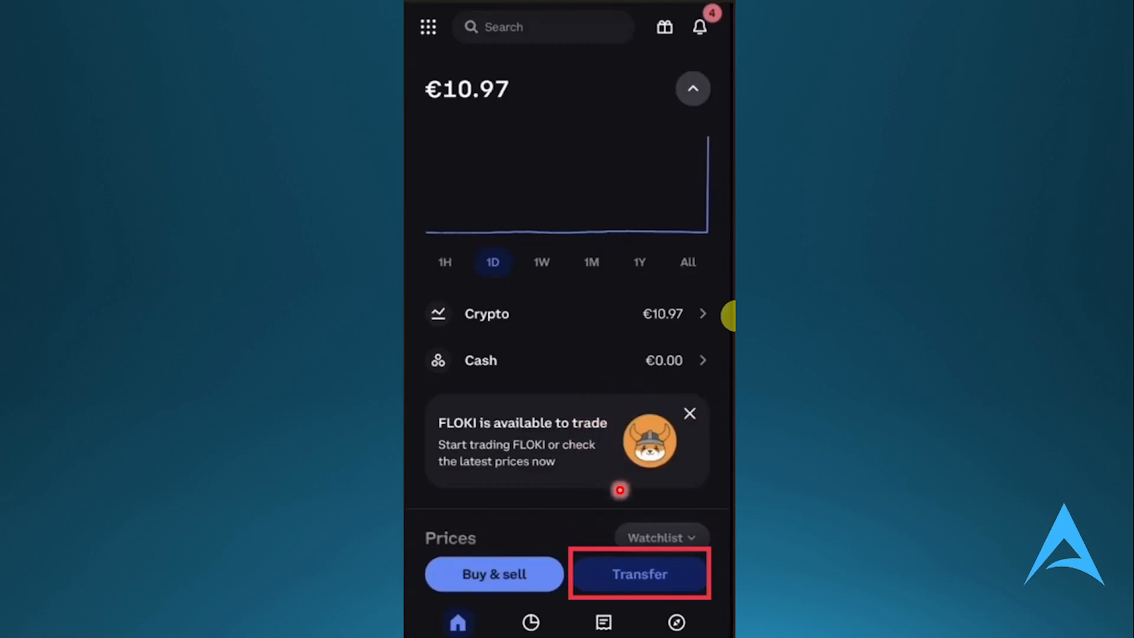
Step: Bring up Coinbase's Transfer menu with send, receive, deposit and withdraw options
click(640, 574)
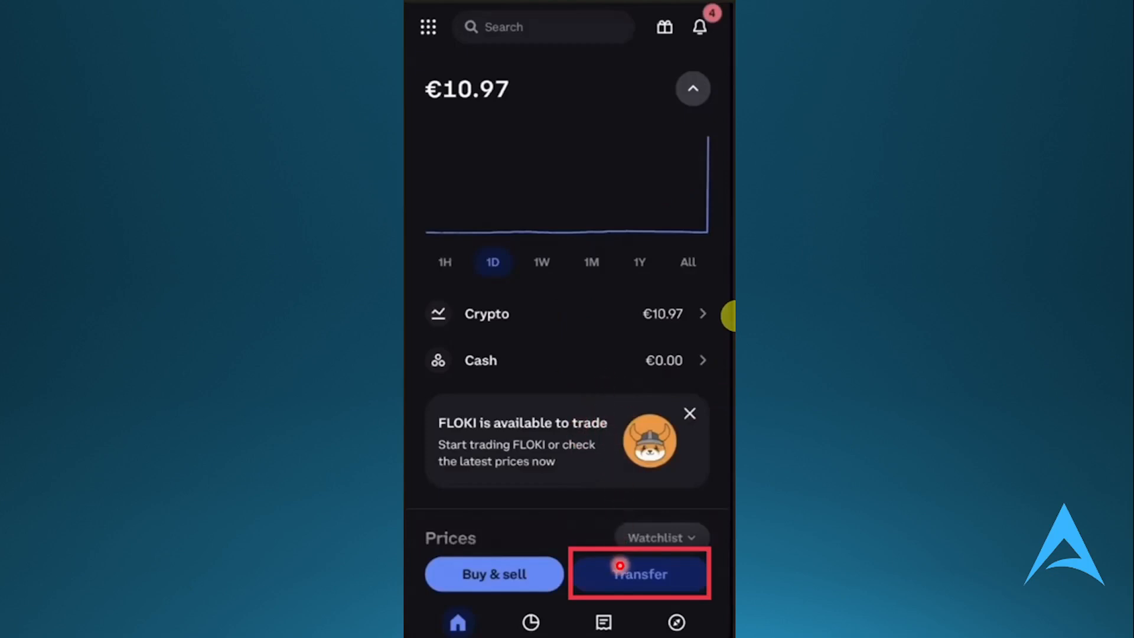
click(639, 574)
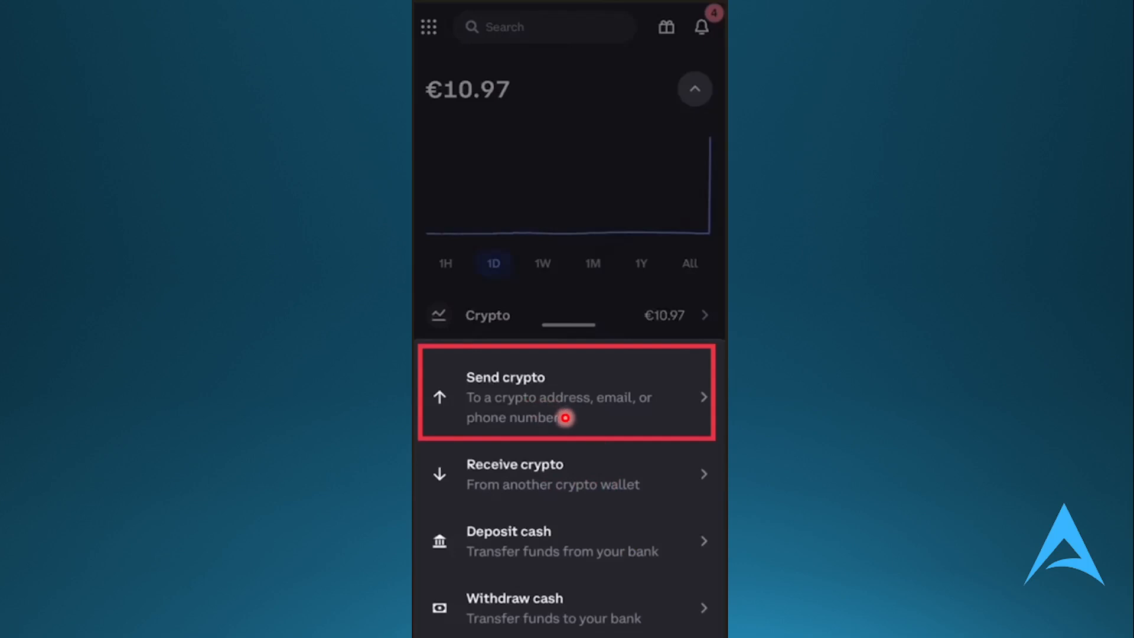
Step: Start a crypto send and choose Solana (SOL) as the asset
click(566, 397)
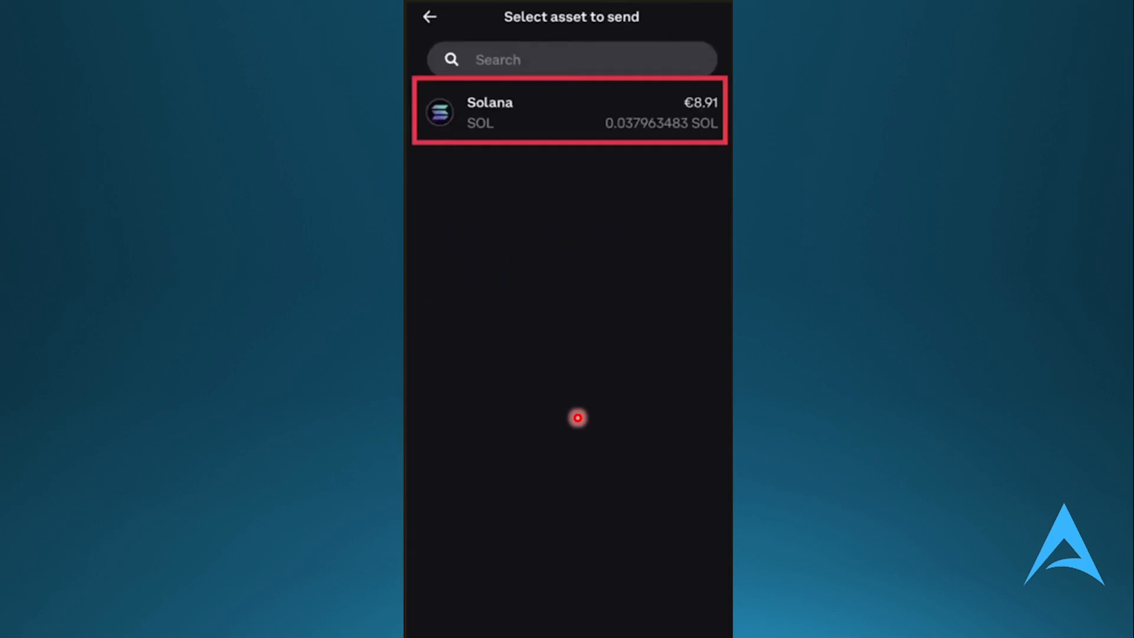
mouse_move(594, 330)
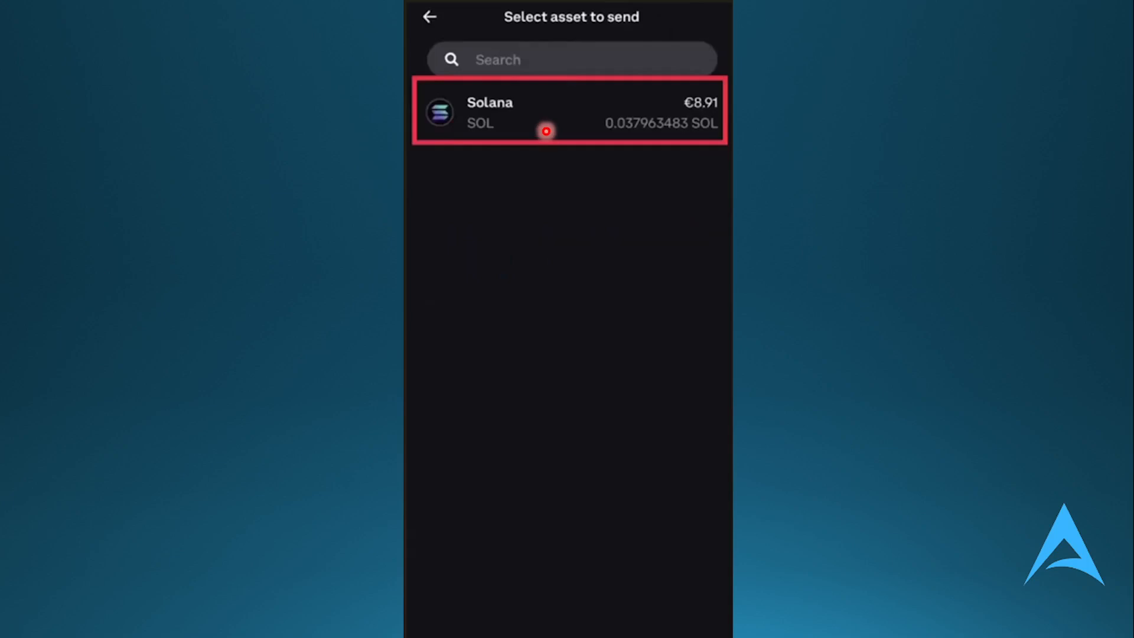
click(568, 112)
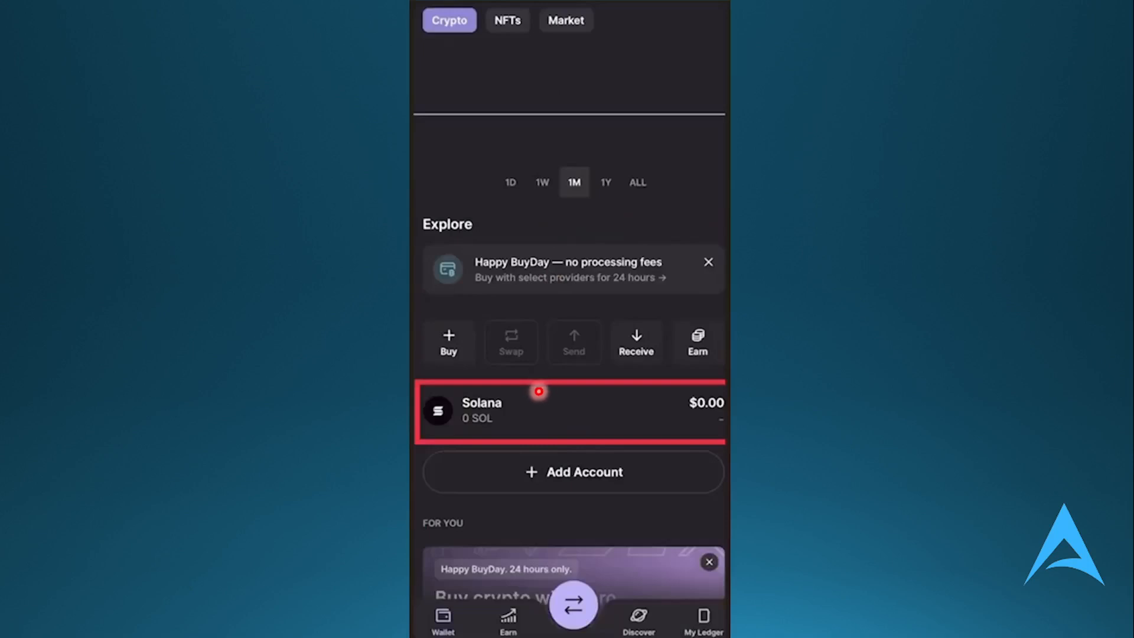
mouse_move(550, 441)
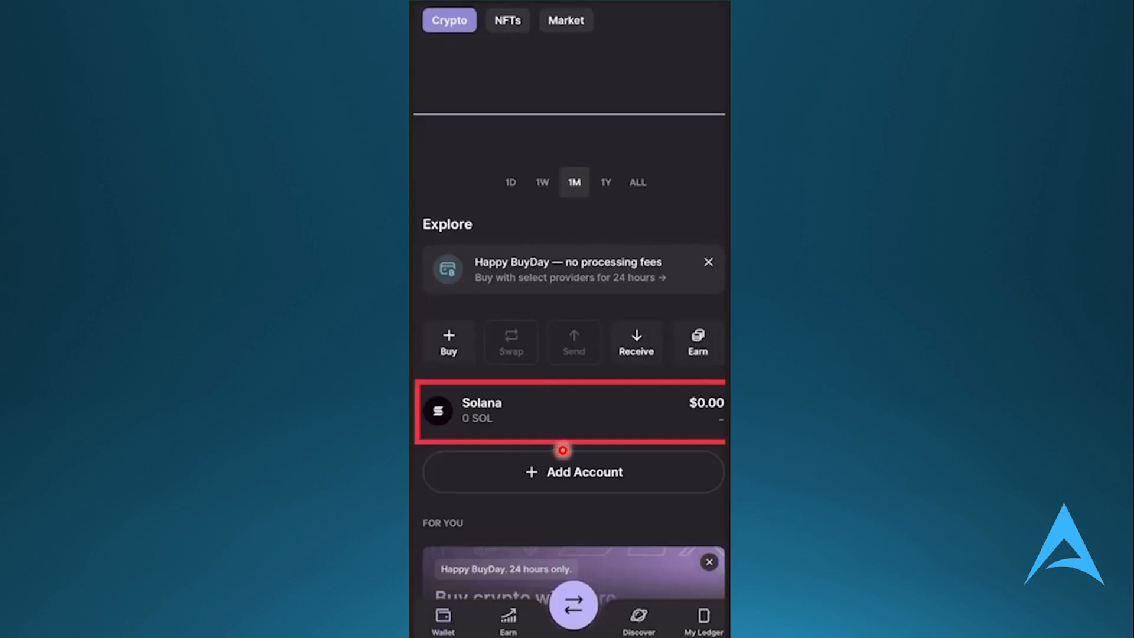
Step: Show the Ledger Live Solana account page with its 0 SOL balance
click(540, 420)
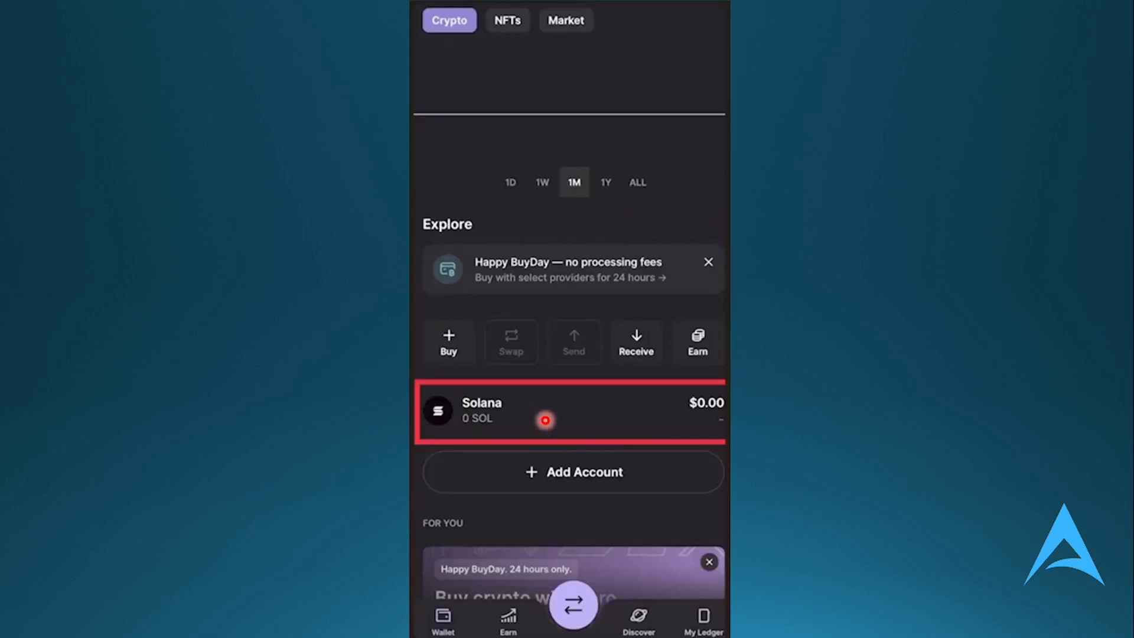
click(572, 412)
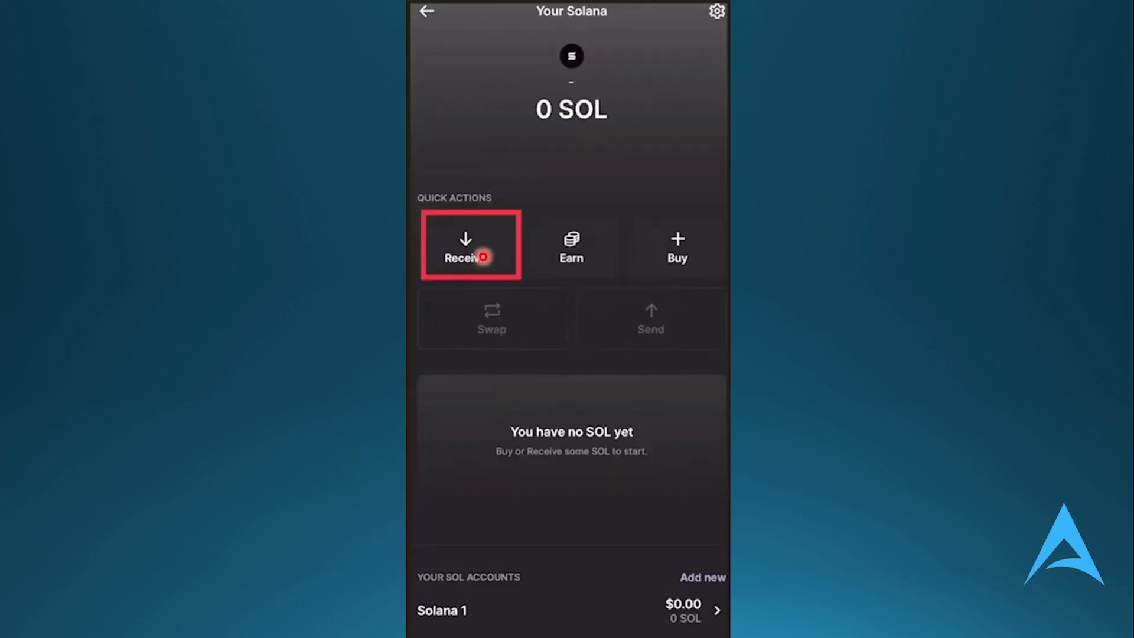
Step: Bring up the Receive SOL QR code and deposit address for the Solana 1 account
click(466, 256)
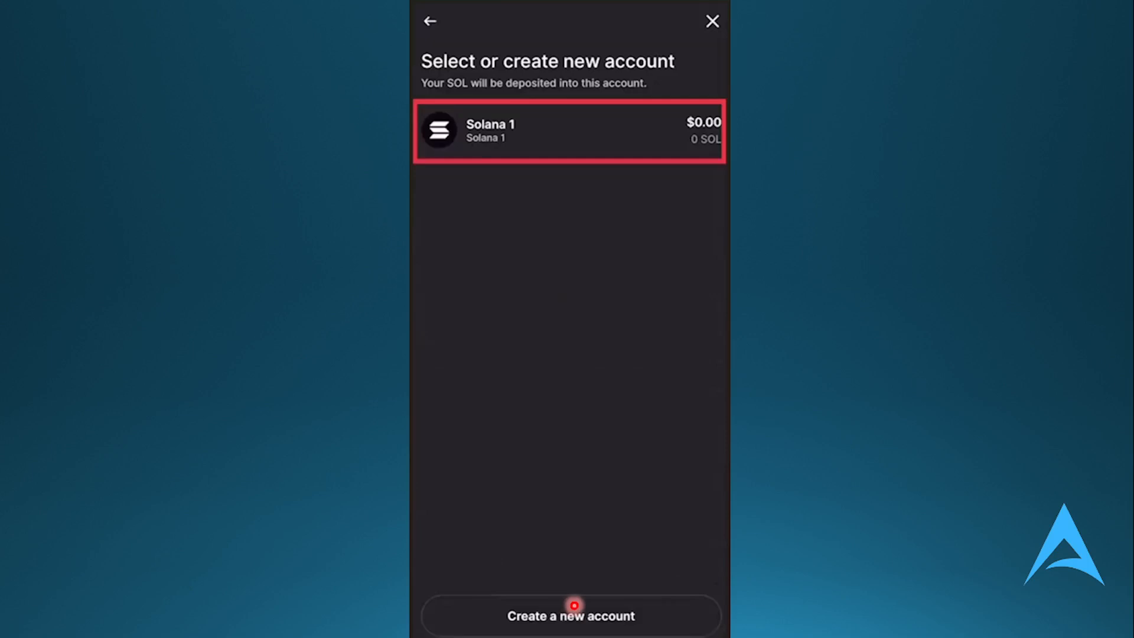
click(556, 130)
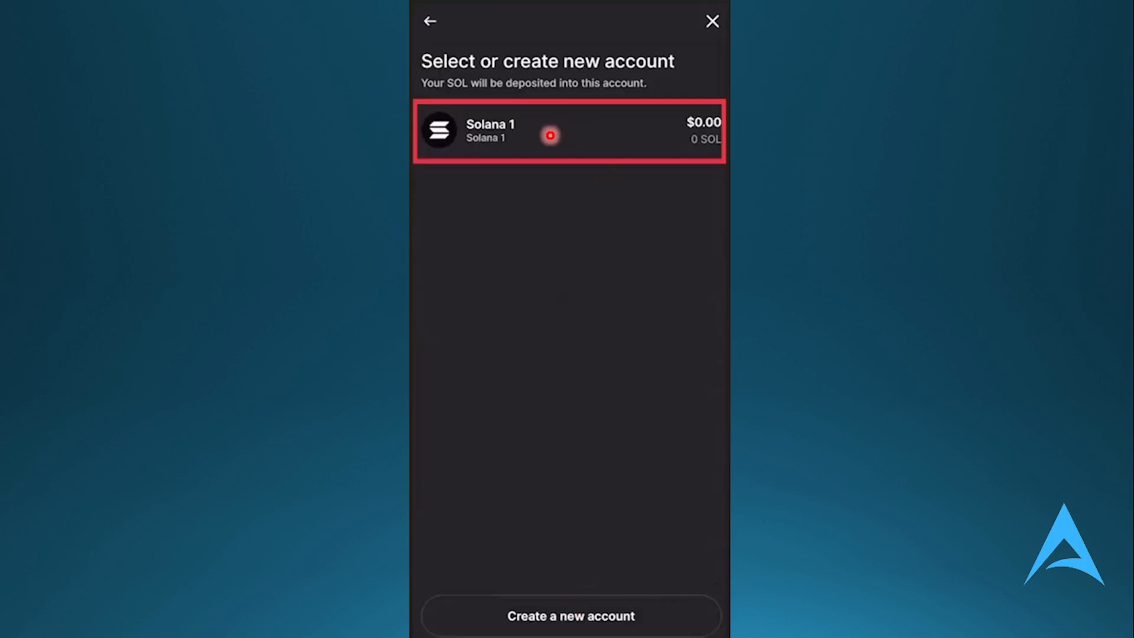
click(568, 133)
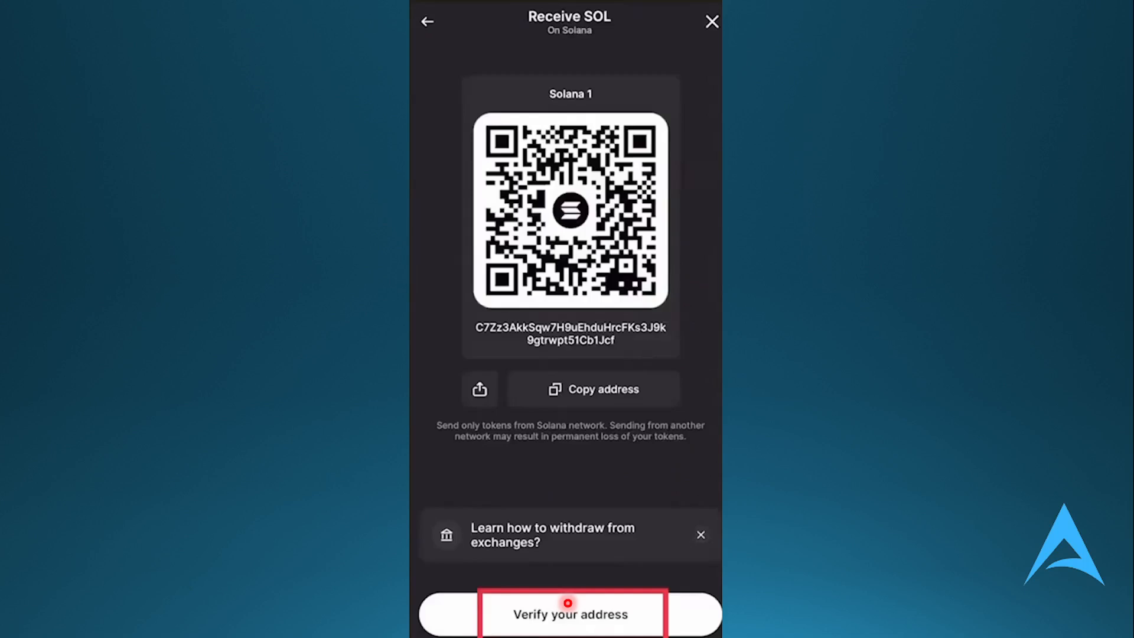
Step: Begin verifying the Solana receive address and choose the Ledger Flex device
click(570, 613)
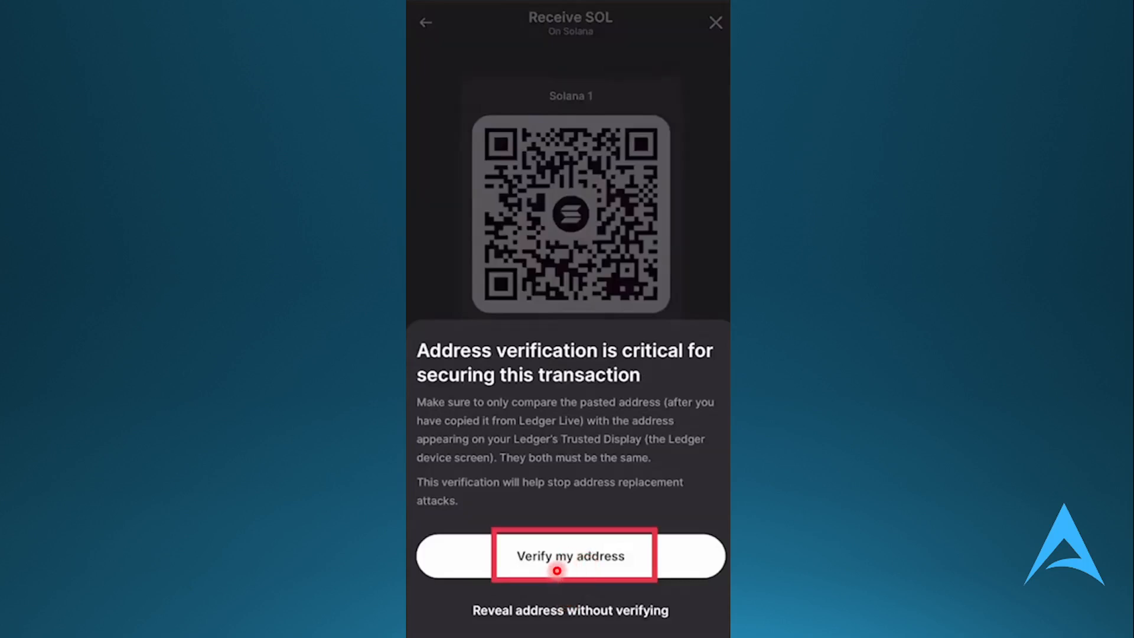
click(571, 555)
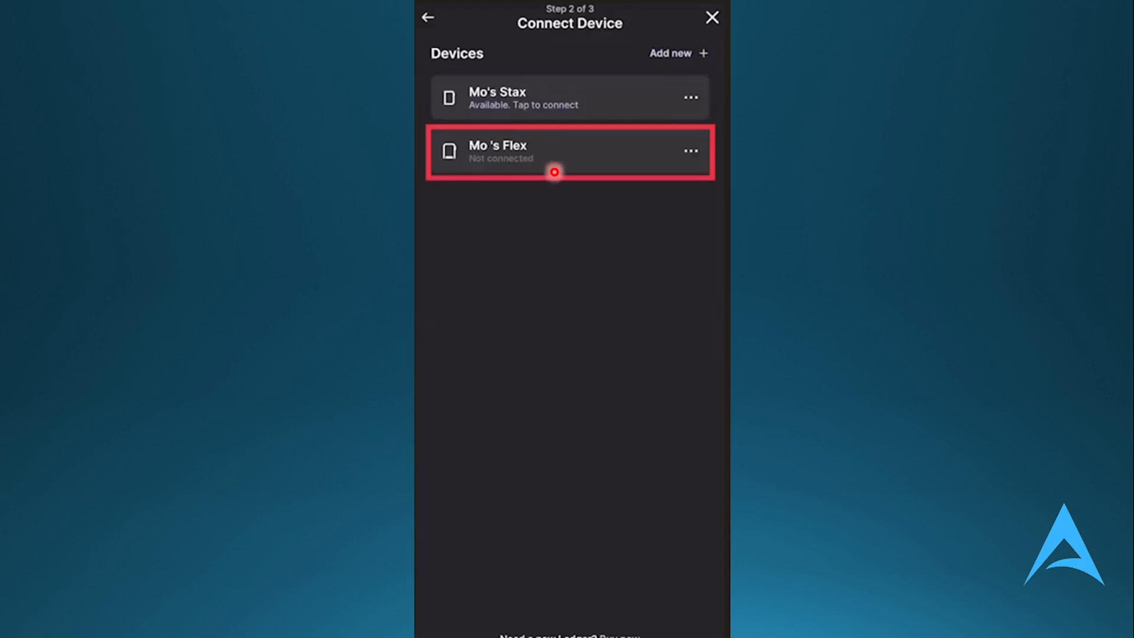
click(568, 153)
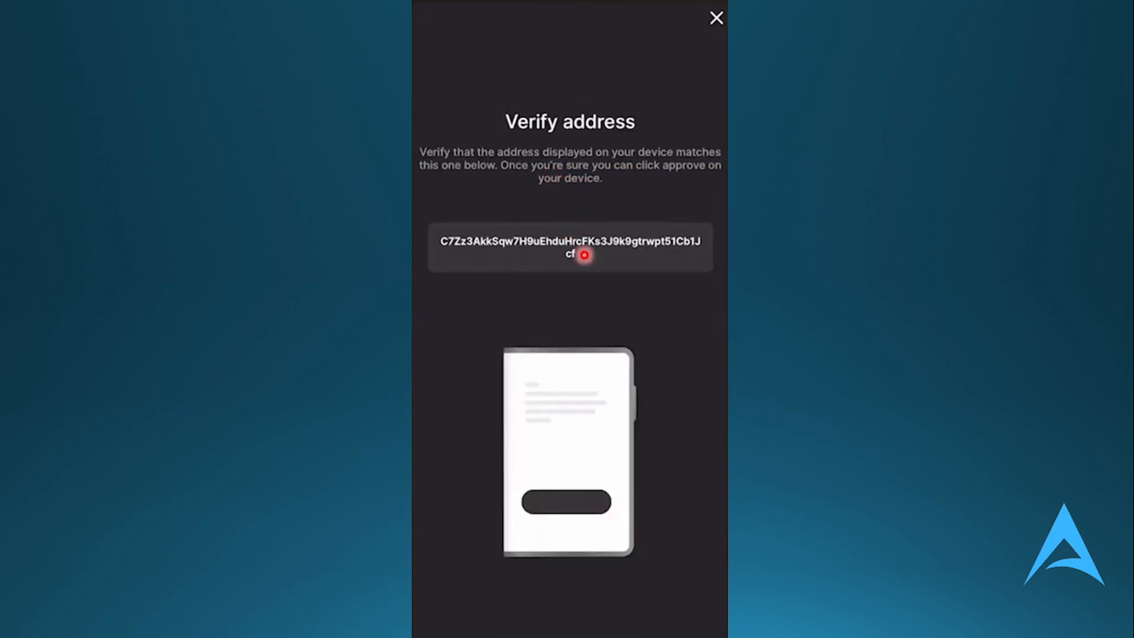
mouse_move(606, 251)
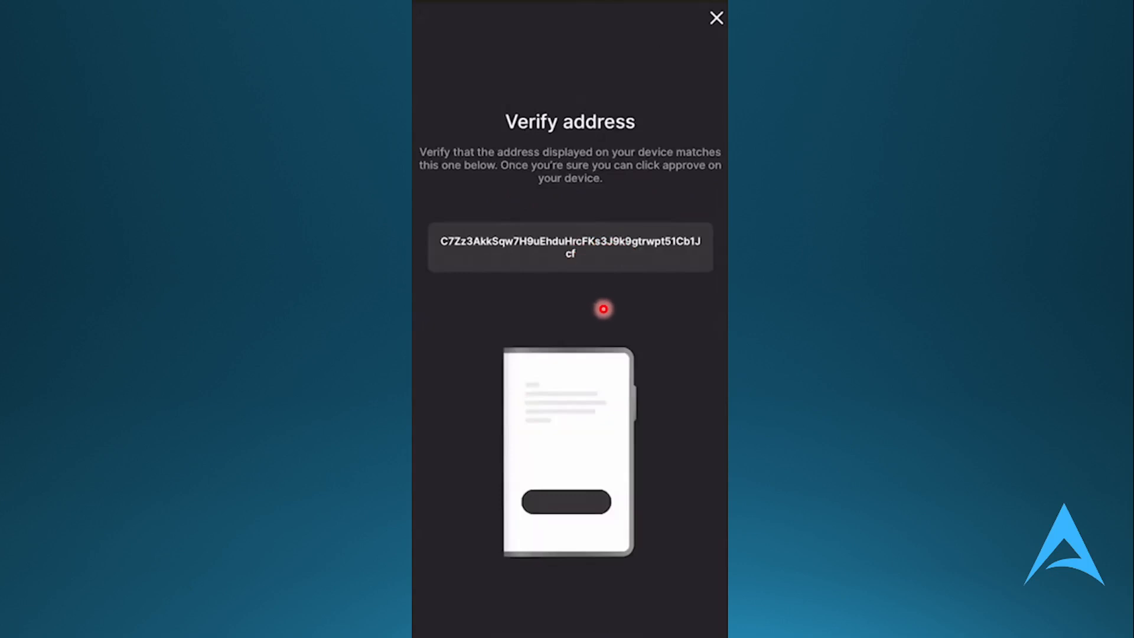
mouse_move(597, 301)
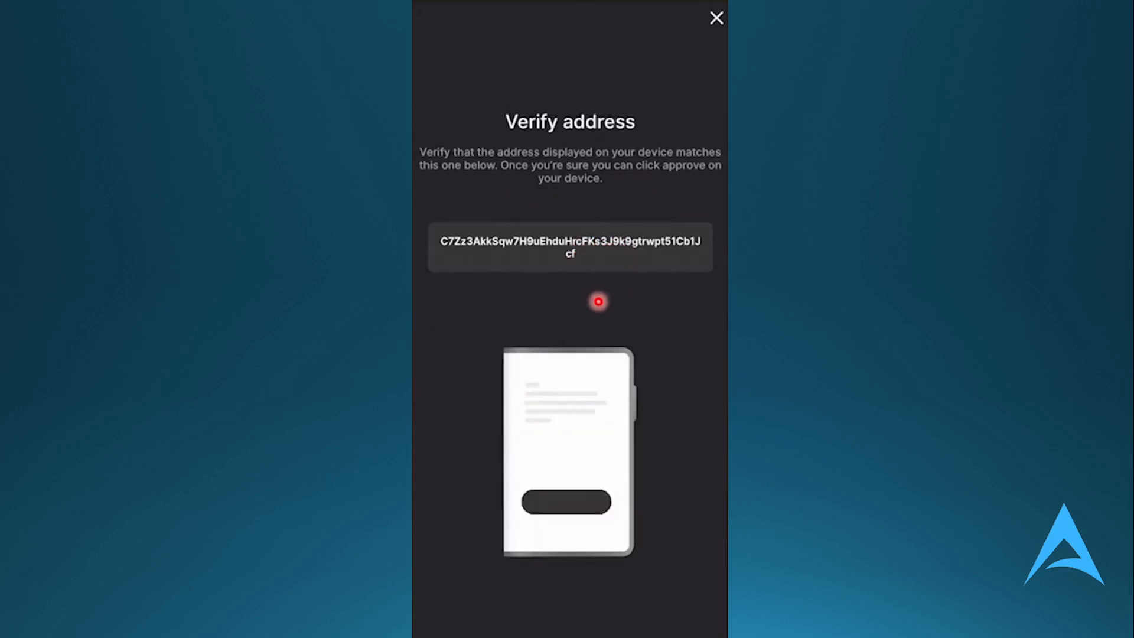
mouse_move(577, 258)
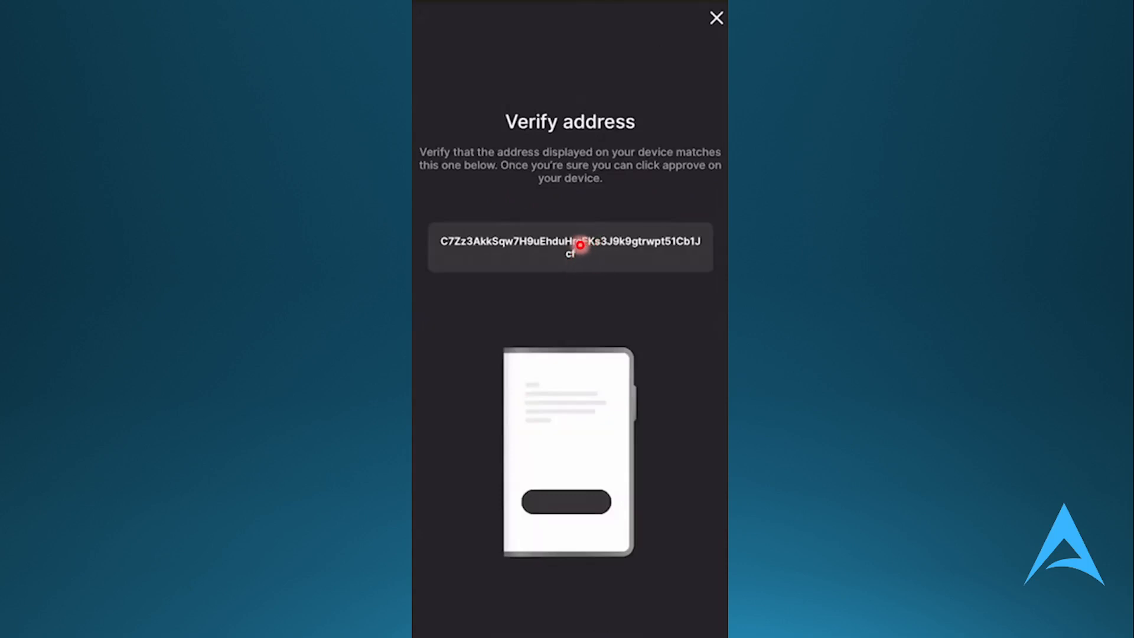
Step: Copy the verified Solana receive address for pasting into Coinbase
click(716, 18)
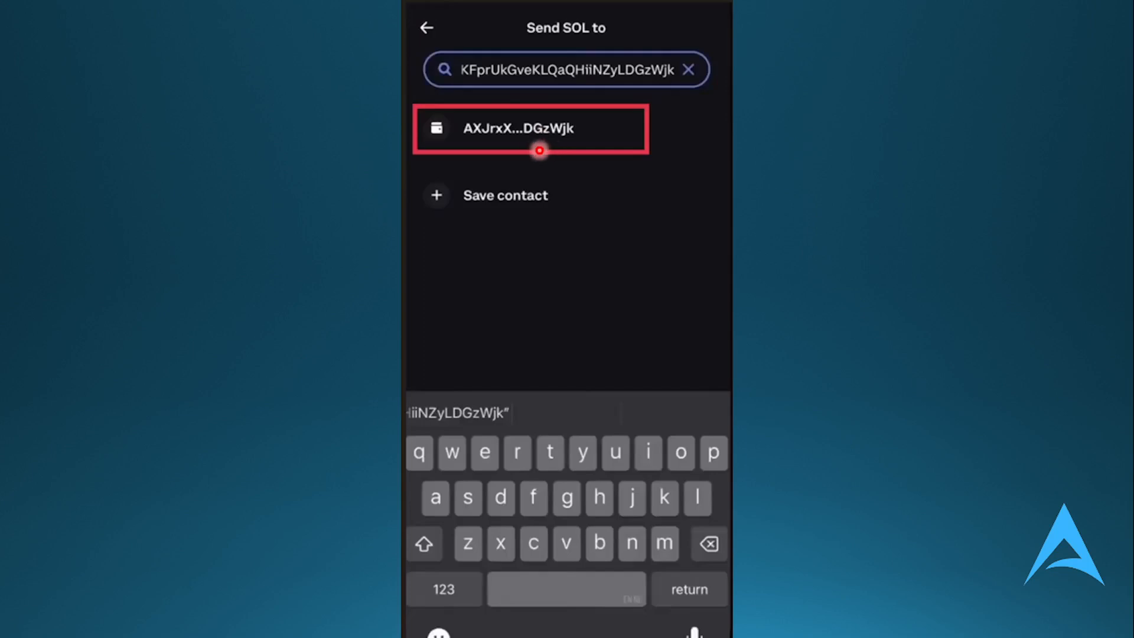
Step: Set the pasted Ledger address as recipient, amount to the max €8.88, and preview
click(518, 128)
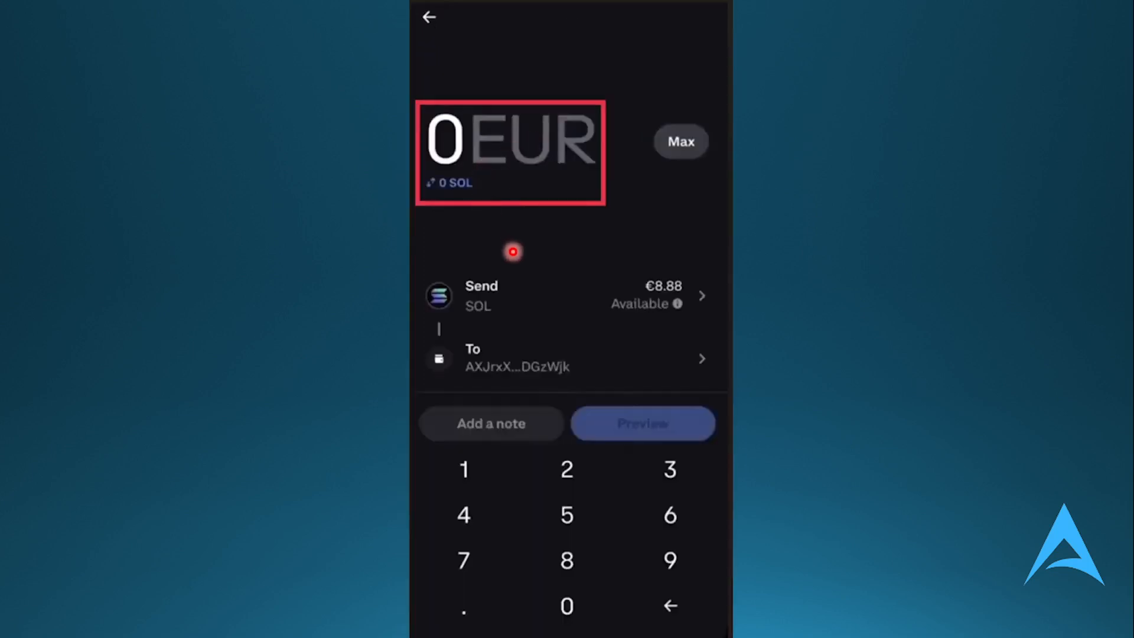
mouse_move(533, 167)
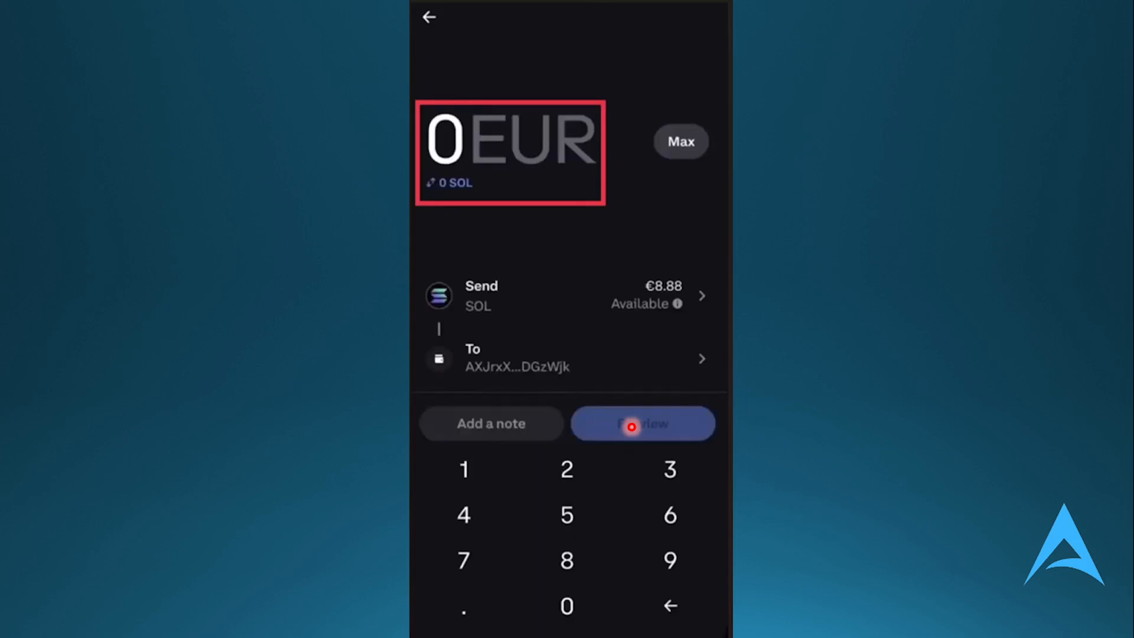
click(680, 141)
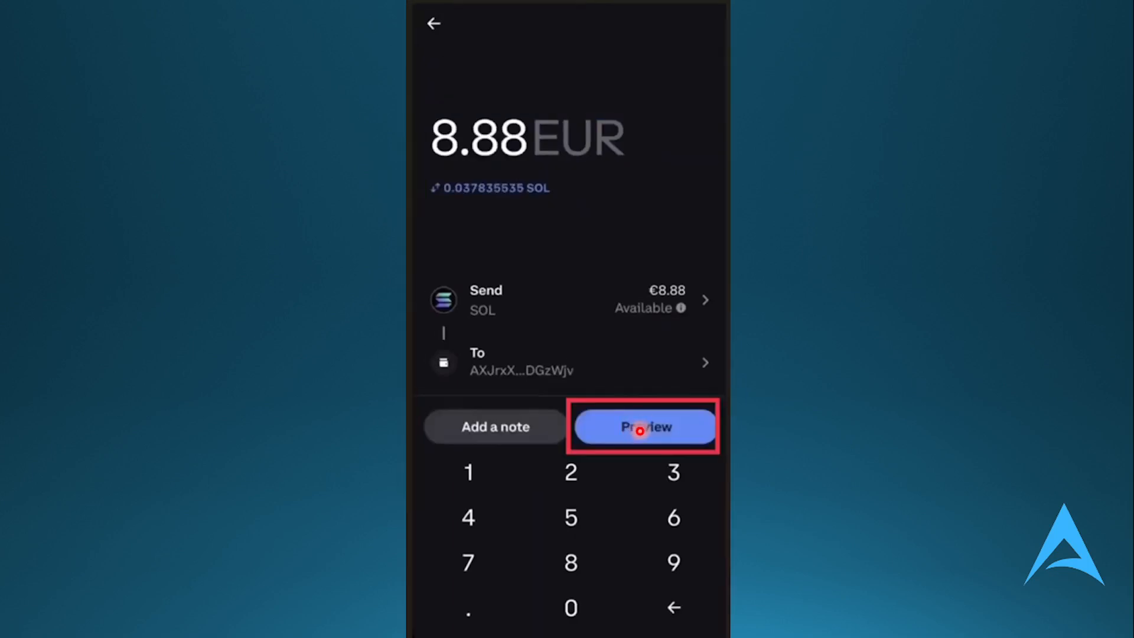
click(643, 427)
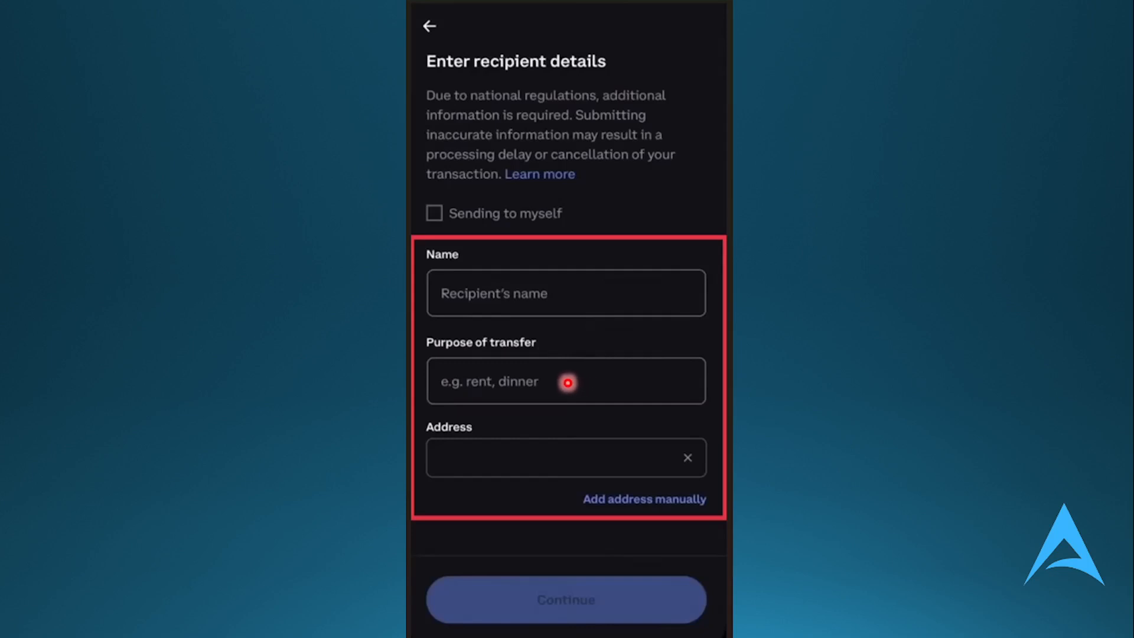
mouse_move(582, 483)
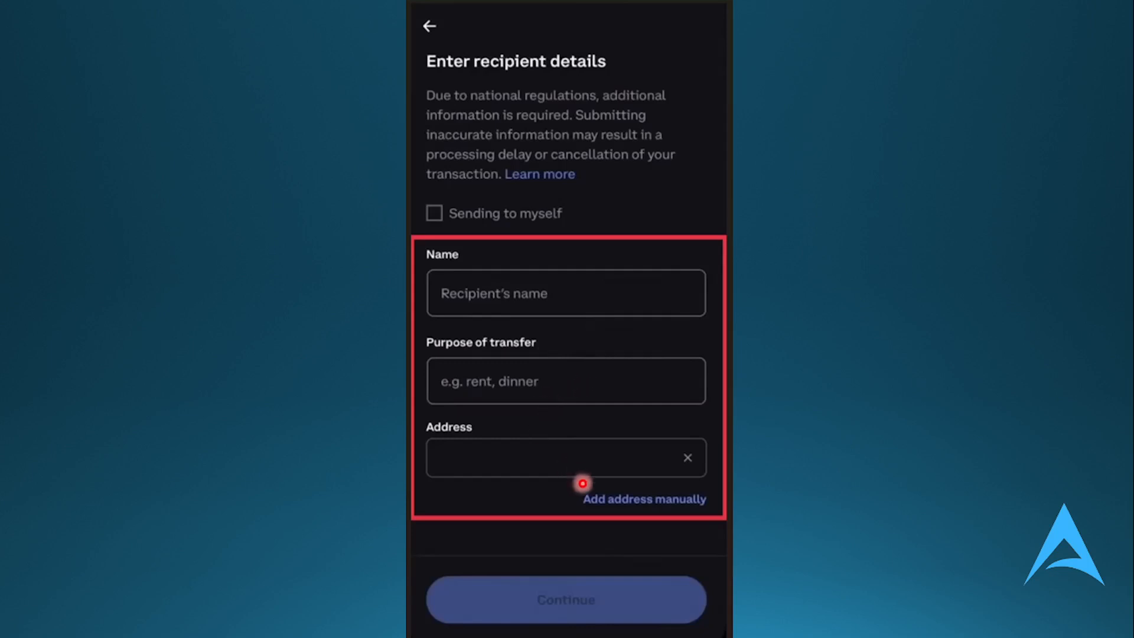
mouse_move(597, 582)
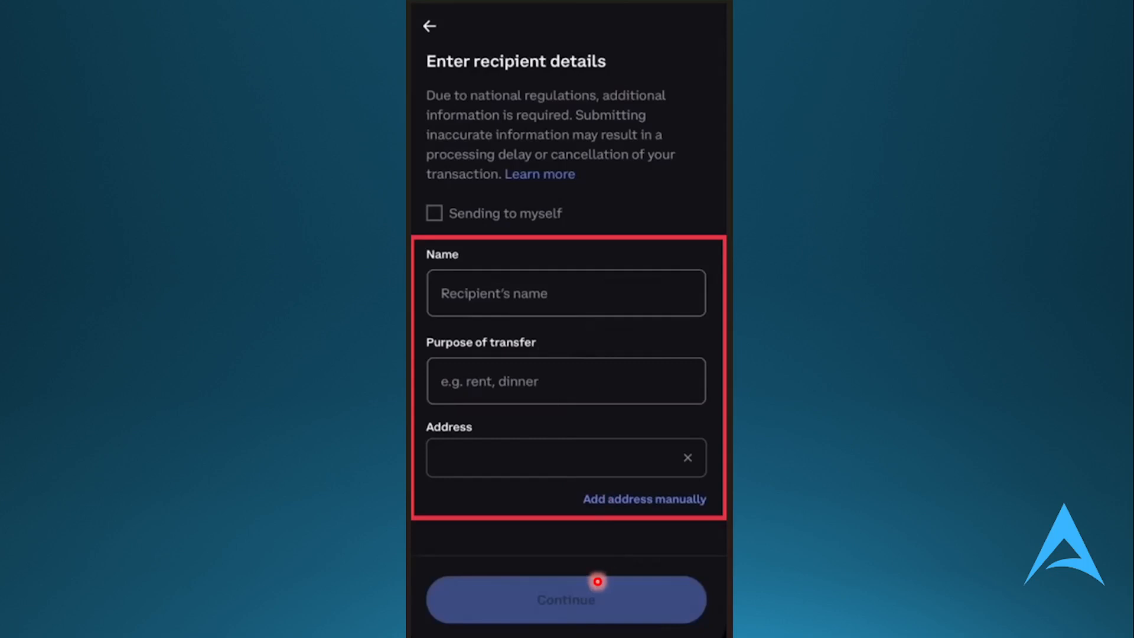
Step: Continue past the recipient details form to the send summary
click(566, 599)
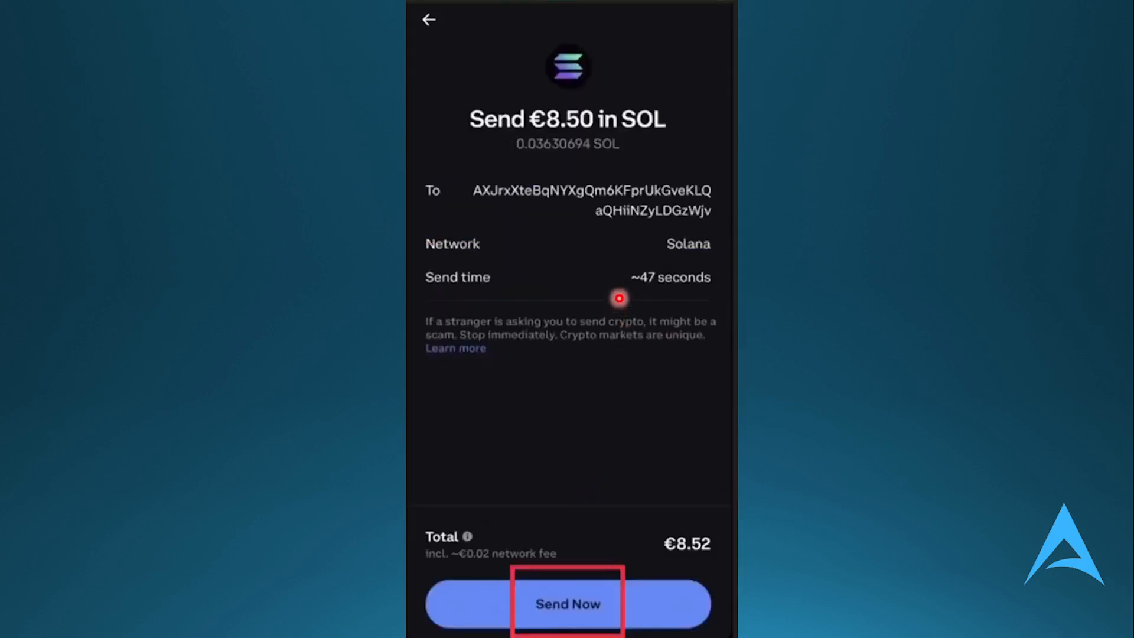
mouse_move(634, 383)
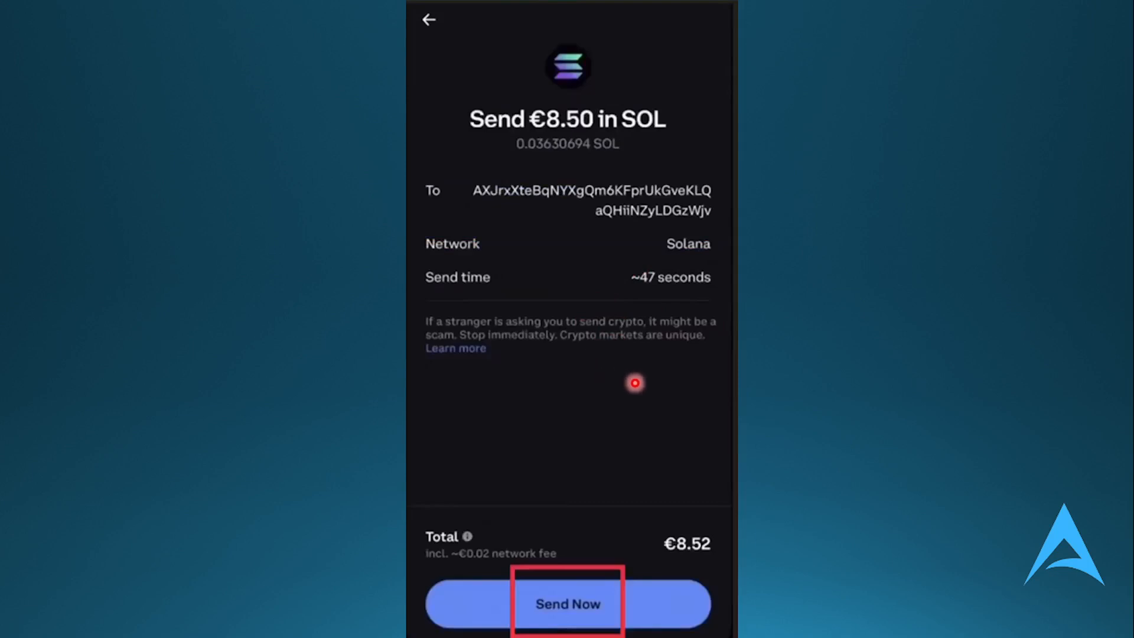
mouse_move(603, 473)
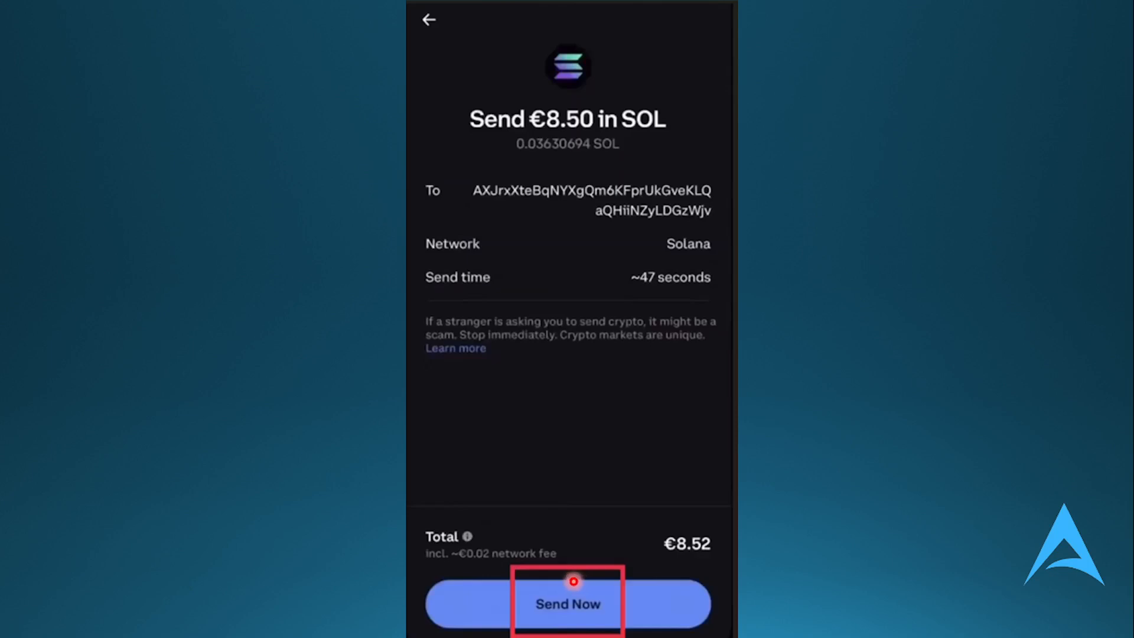
Step: Confirm sending €8.50 in SOL over Solana to the Ledger address with Send Now
click(567, 604)
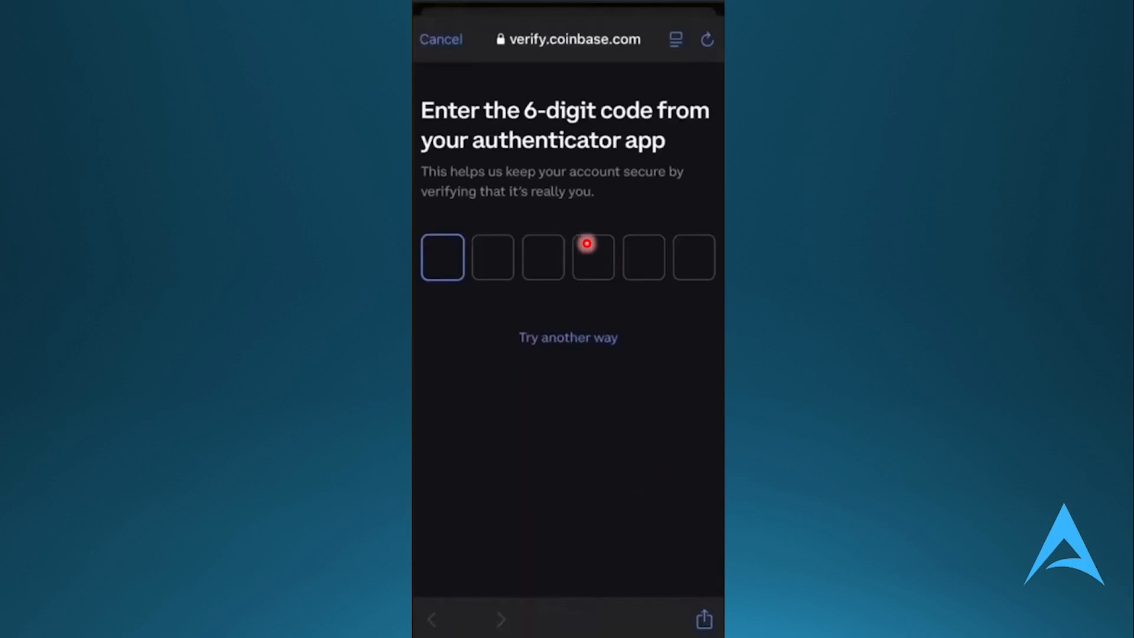
mouse_move(559, 232)
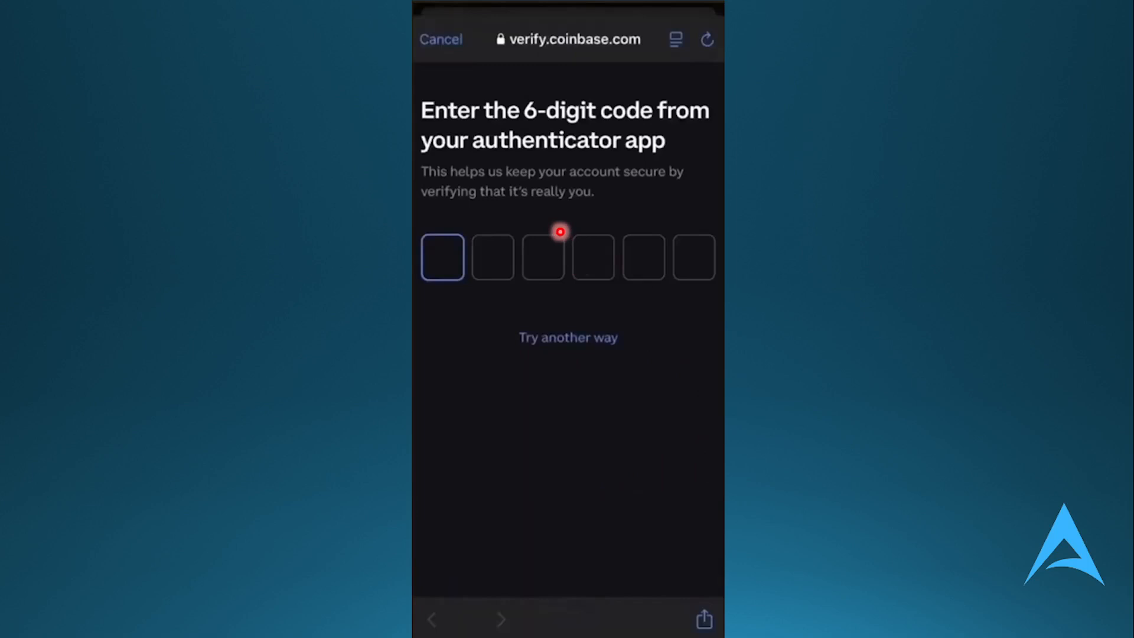
mouse_move(553, 374)
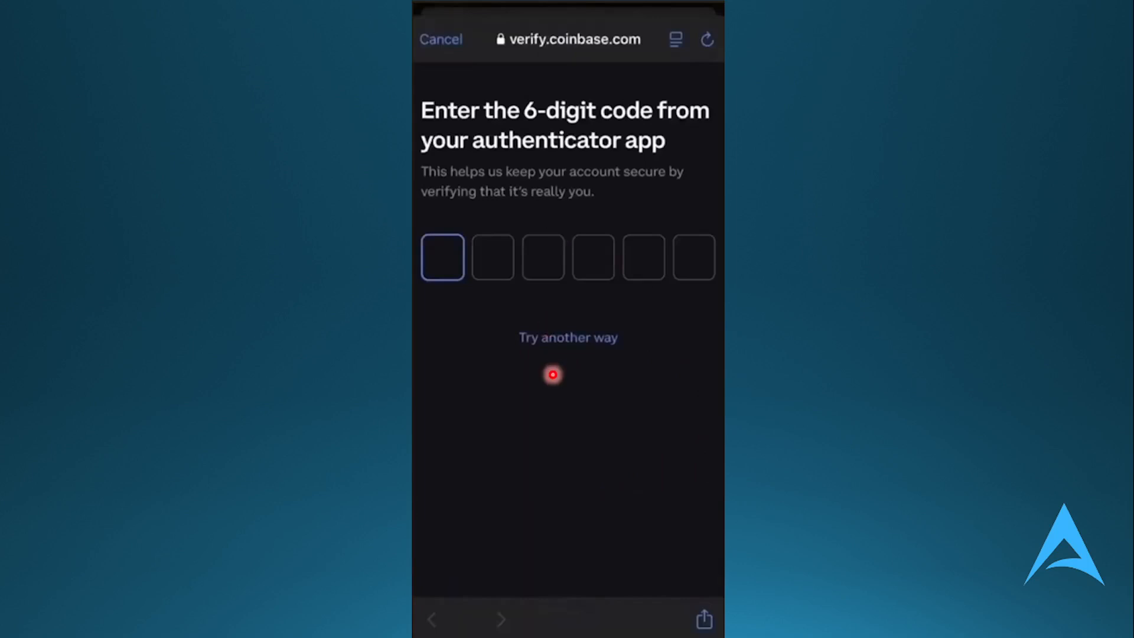